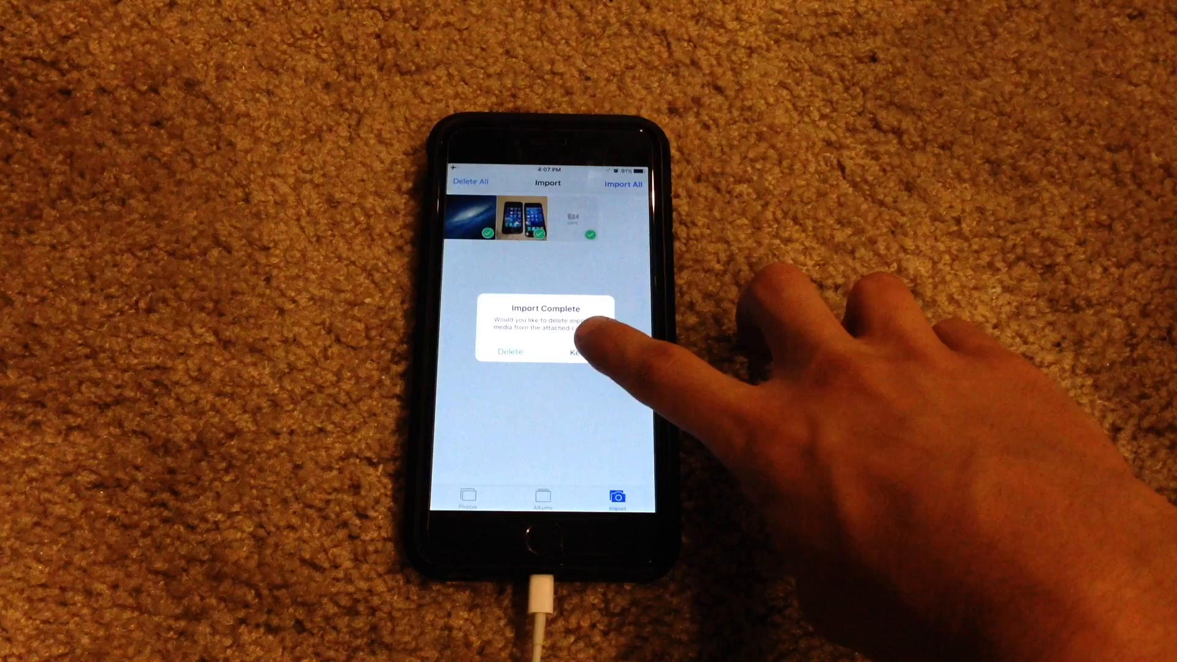
- Keep the imported photos and video on the SD card and show the albums list
left_click(581, 351)
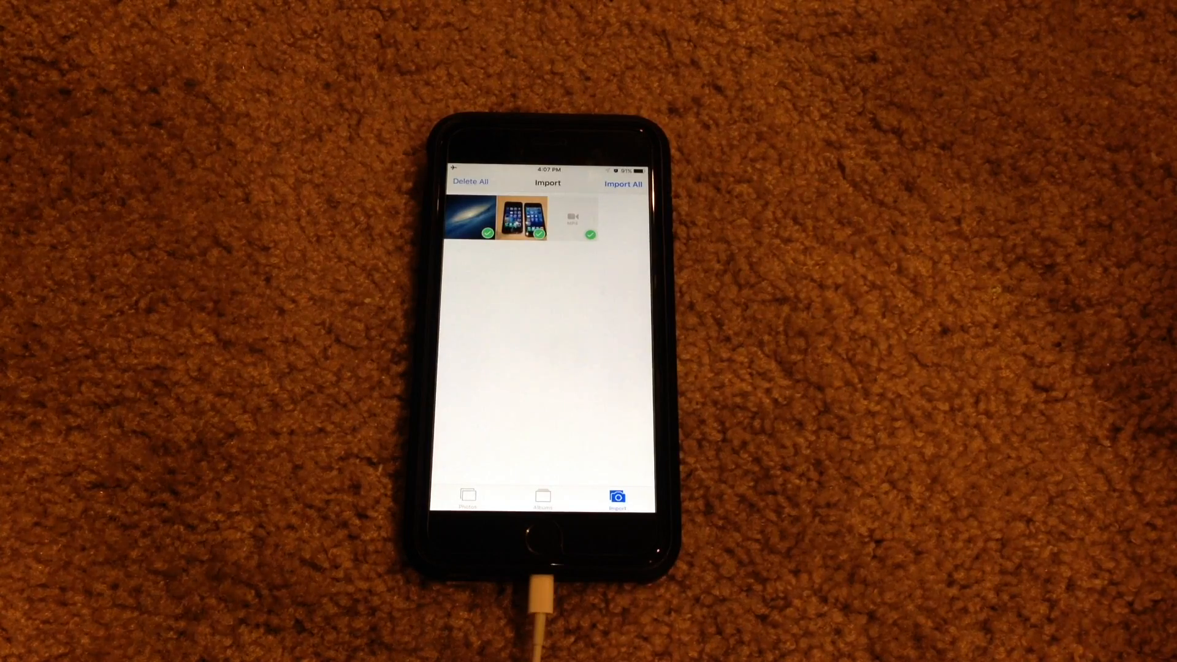
left_click(544, 500)
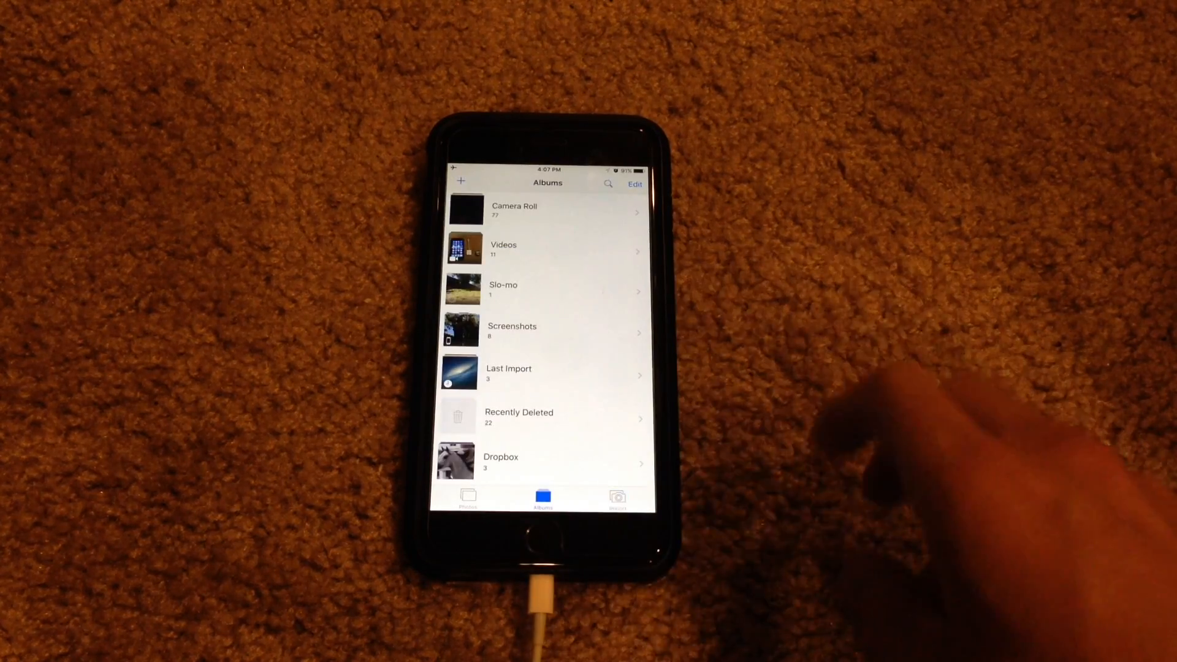
- Open the Last Import album, watch the 44-second video, and return to its thumbnails
left_click(509, 370)
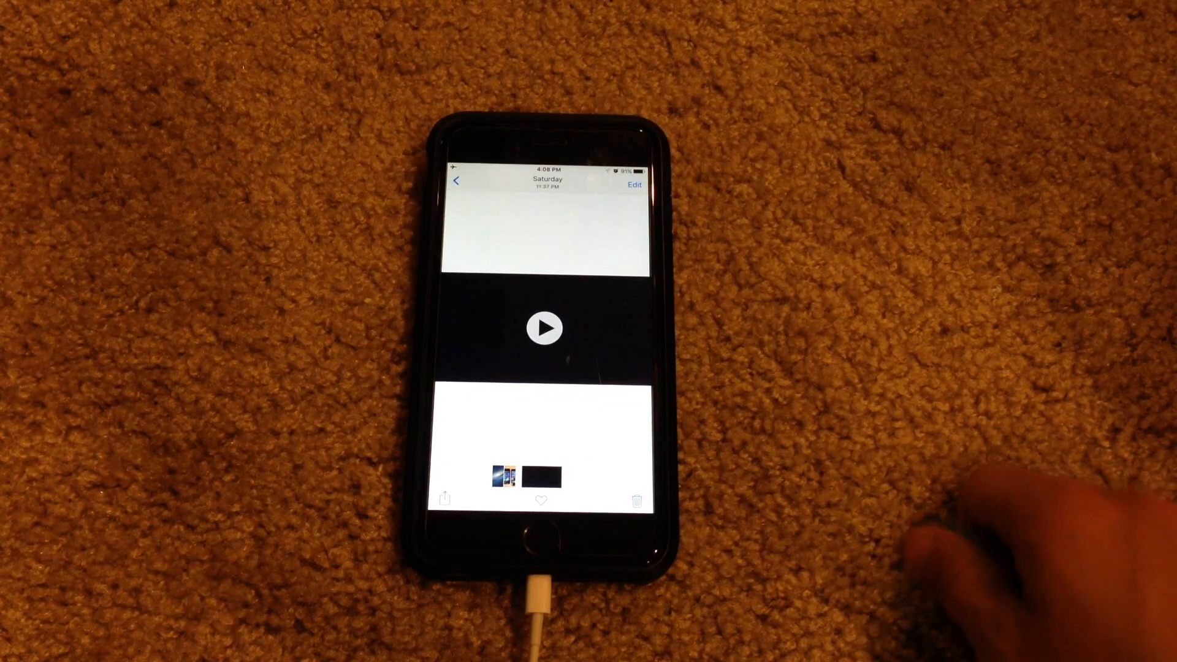
left_click(458, 181)
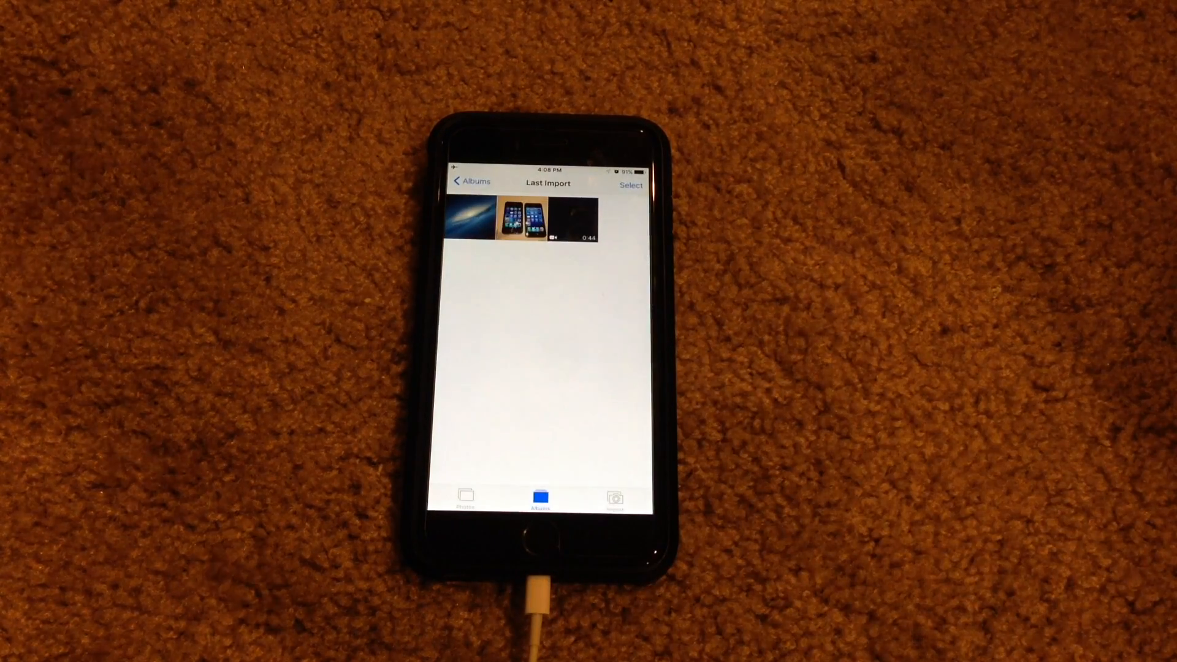